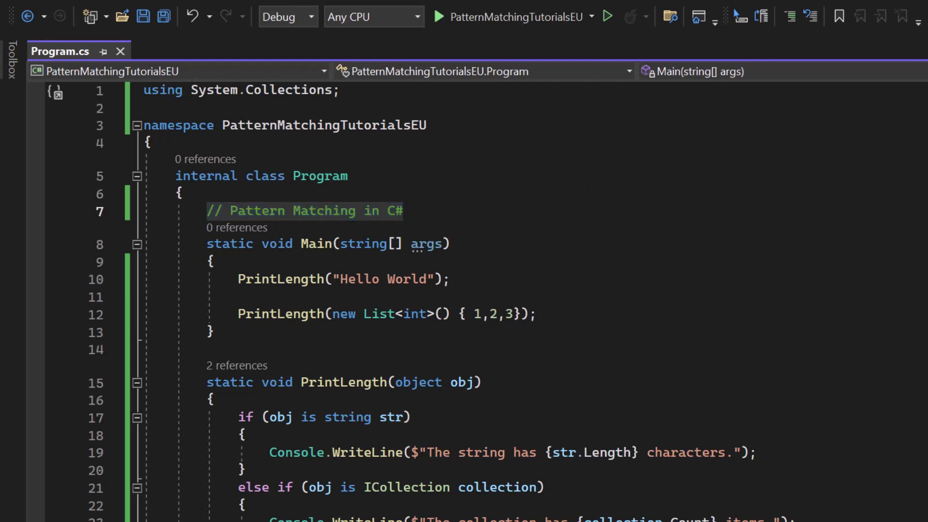
mouse_move(543, 355)
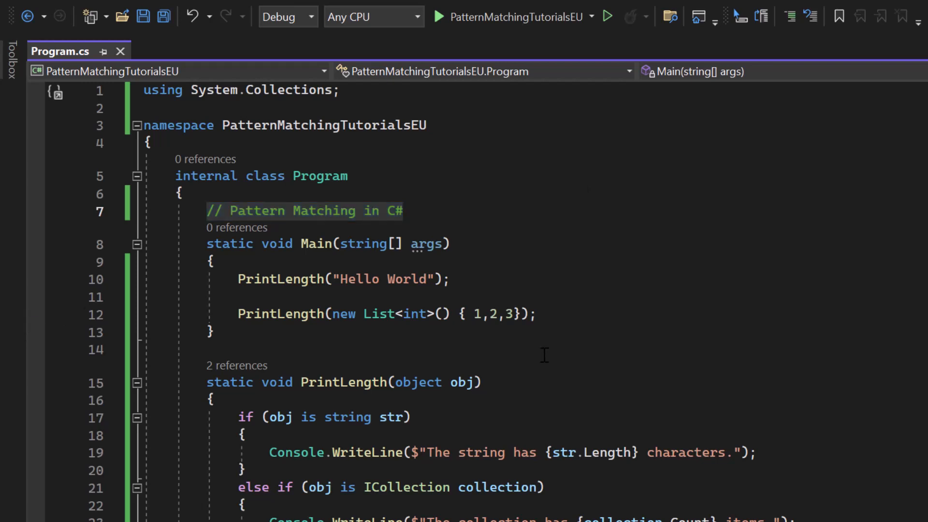
- Scroll down the page and highlight the newsletter tagline
scroll(down, 3)
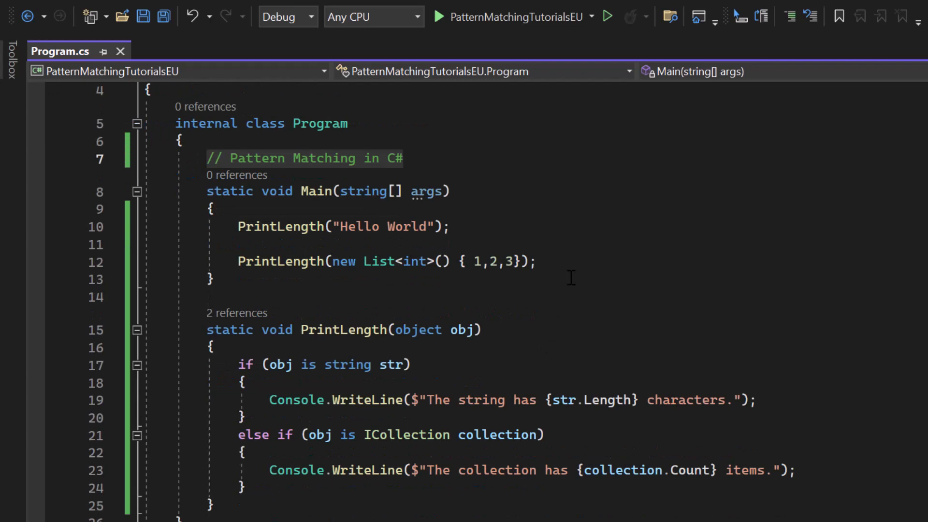
mouse_move(509, 237)
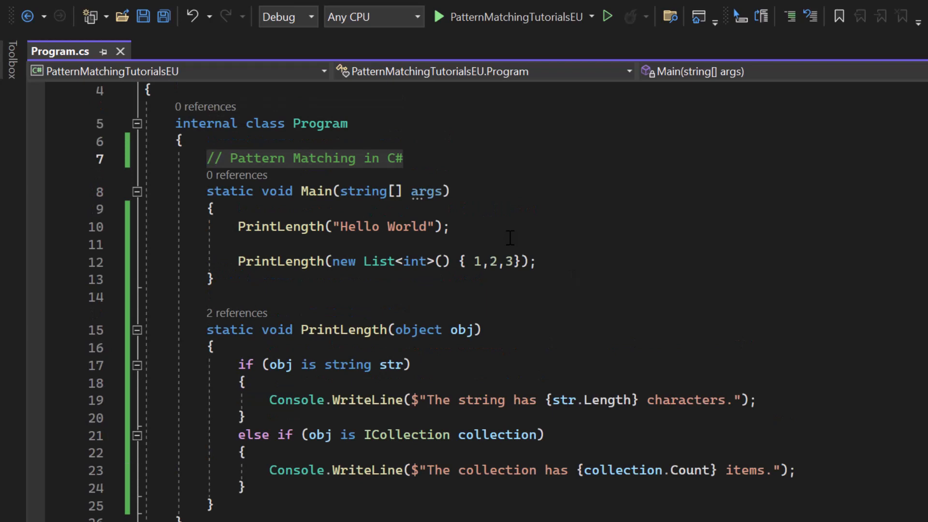
mouse_move(489, 221)
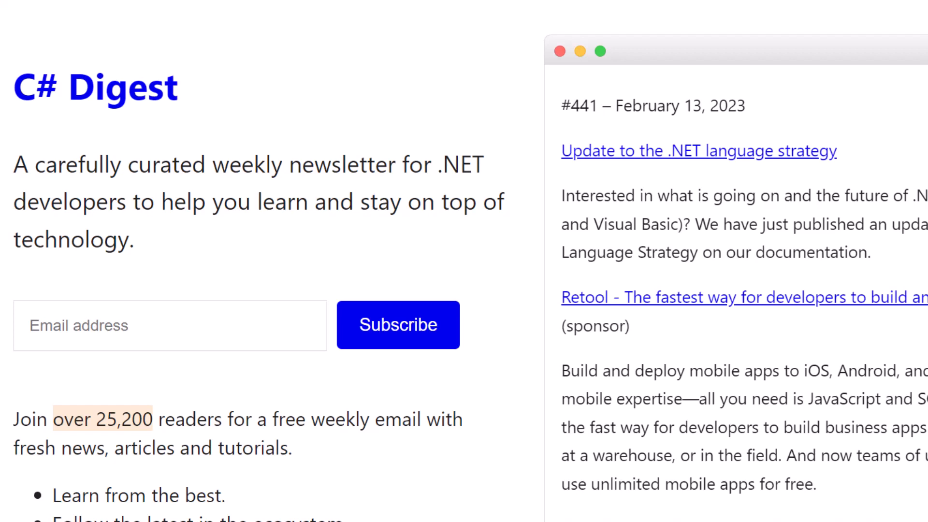
scroll(down, 3)
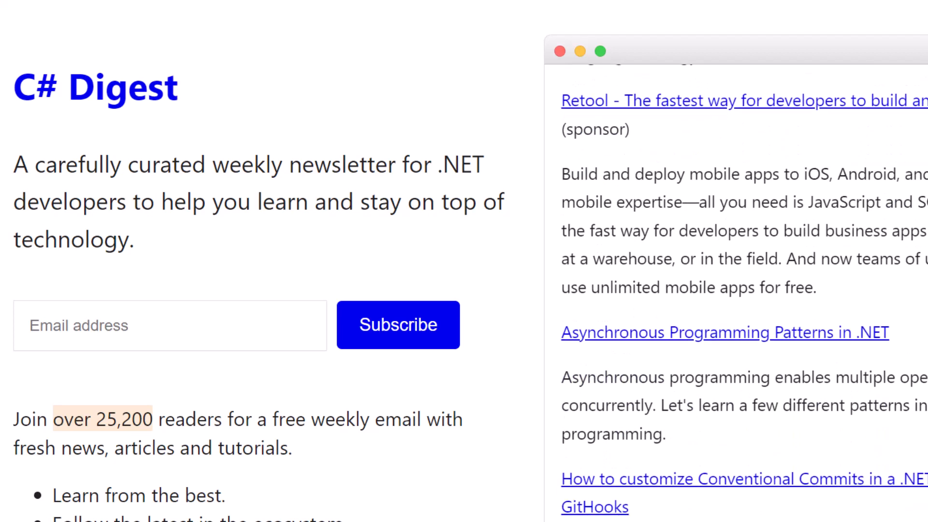
scroll(down, 3)
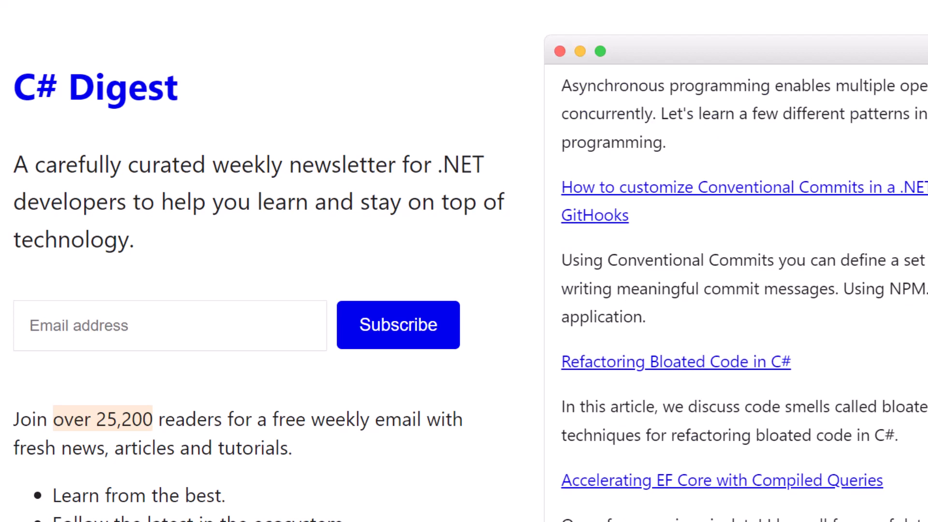
scroll(down, 3)
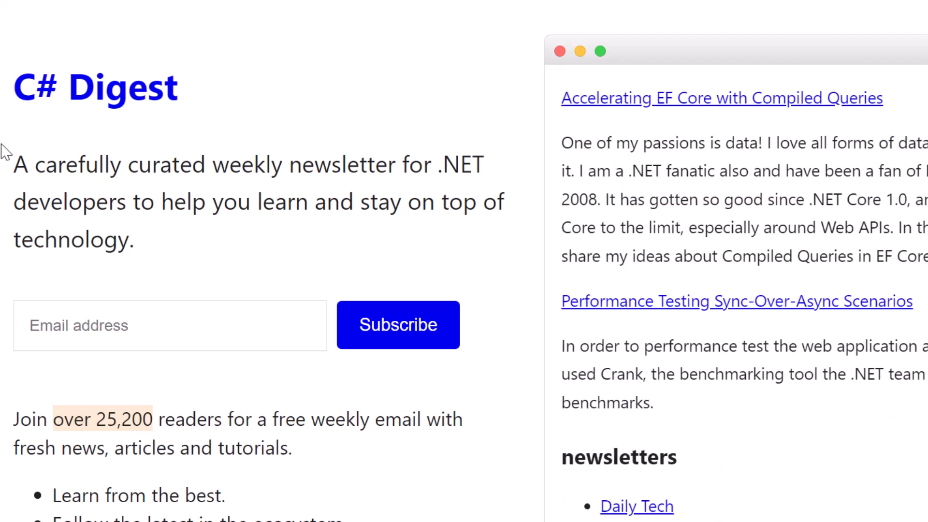
drag(13, 164, 178, 172)
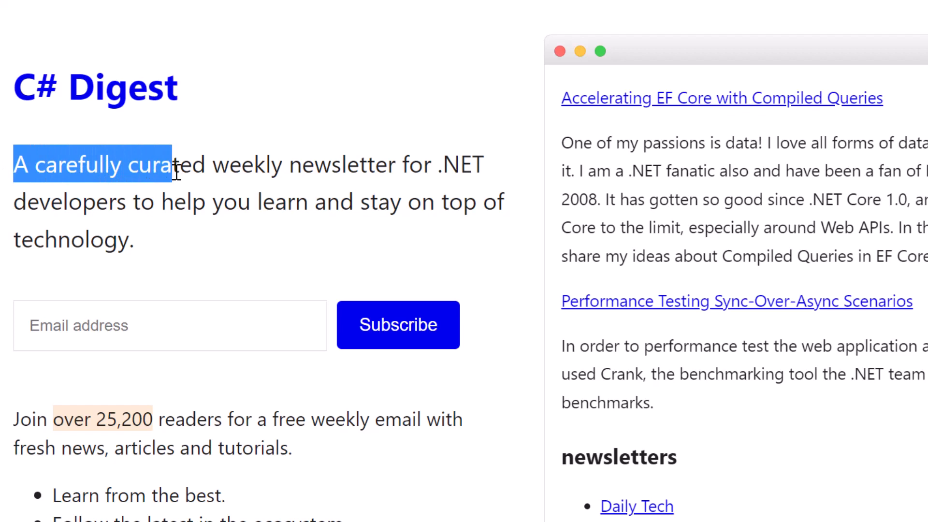
drag(172, 164, 393, 165)
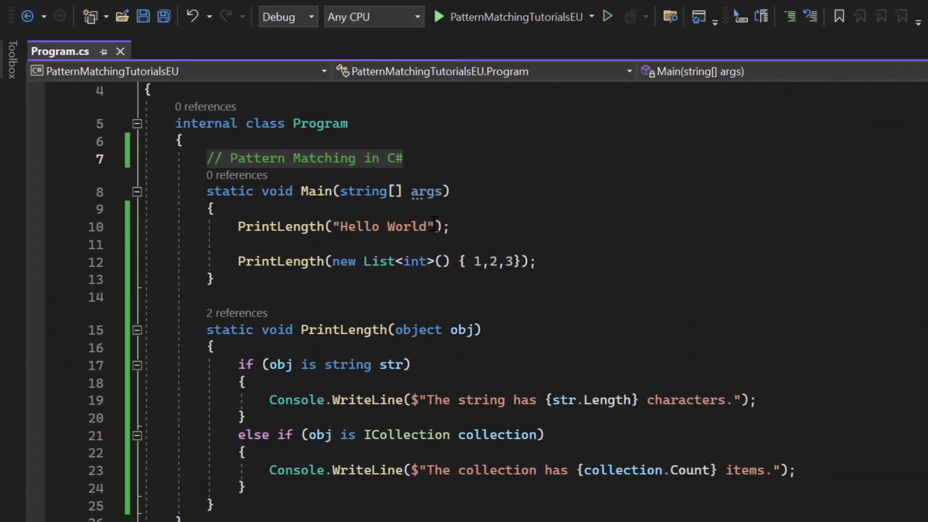
scroll(down, 3)
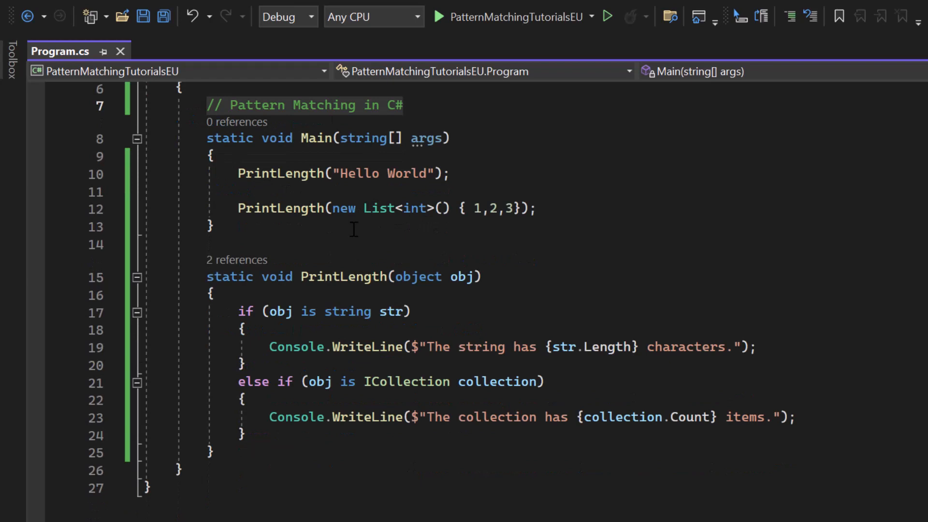
mouse_move(183, 213)
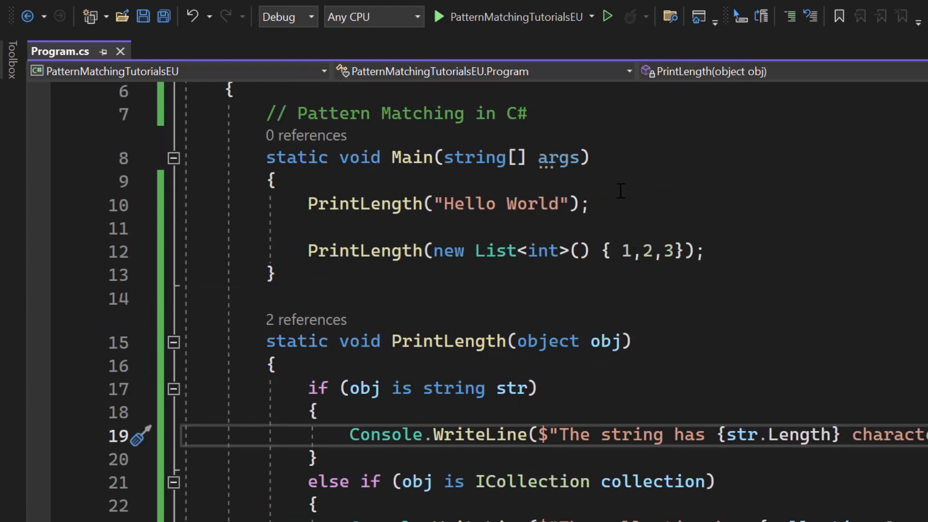
- Save Program.cs, keeping the 'string or int' pattern and both calls
double_click(500, 203)
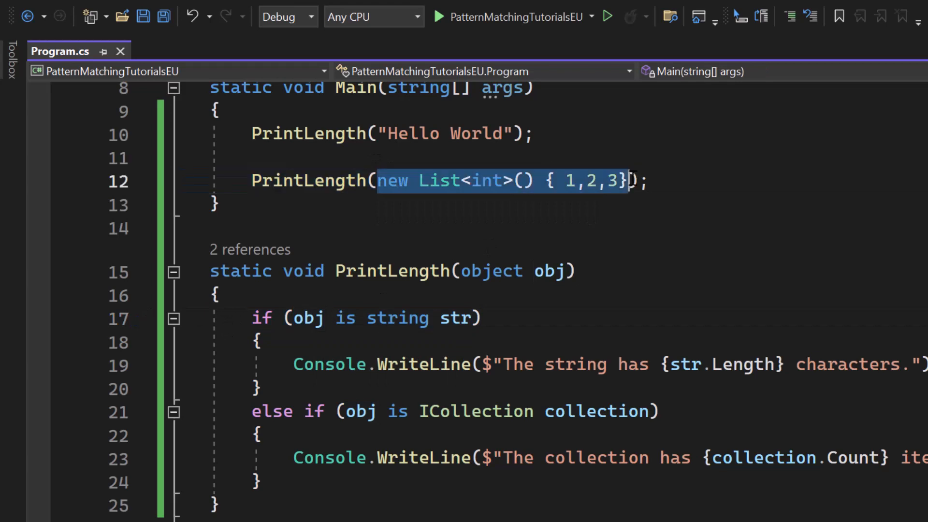
scroll(down, 3)
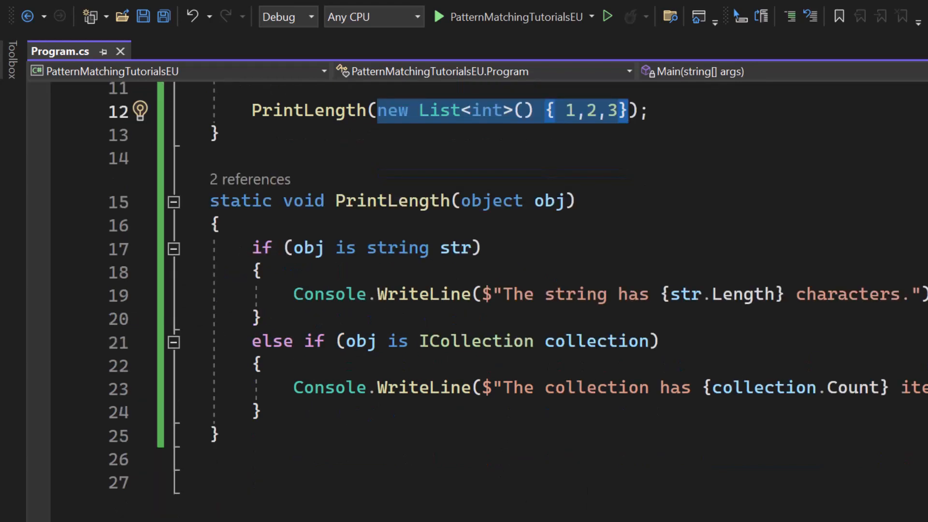
scroll(right, 3)
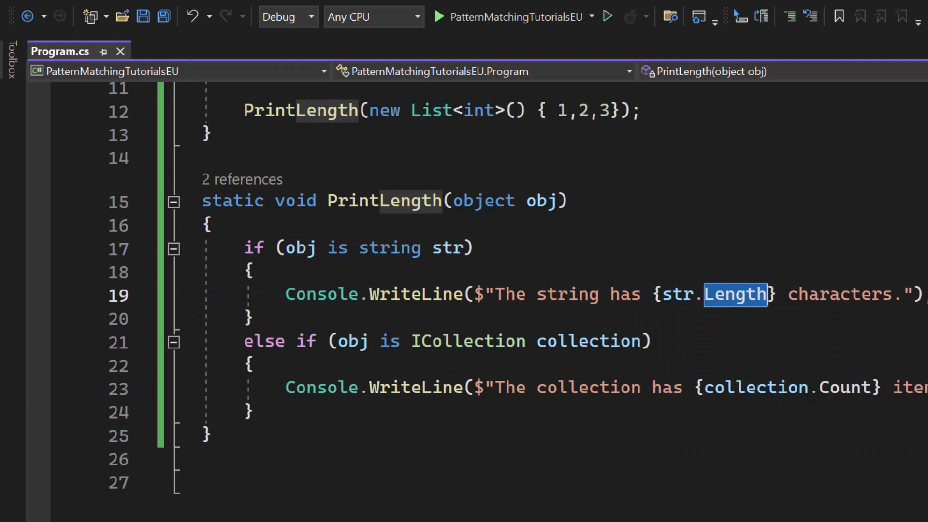
click(607, 16)
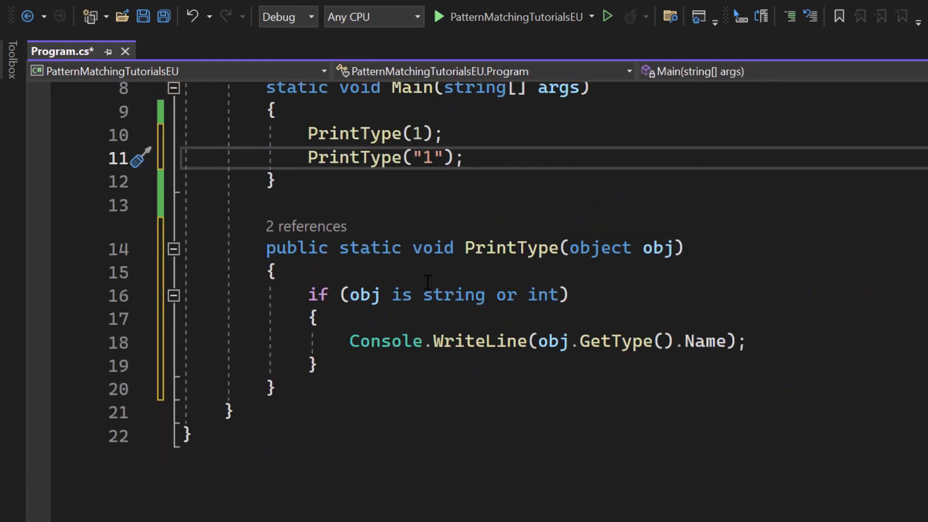
scroll(down, 3)
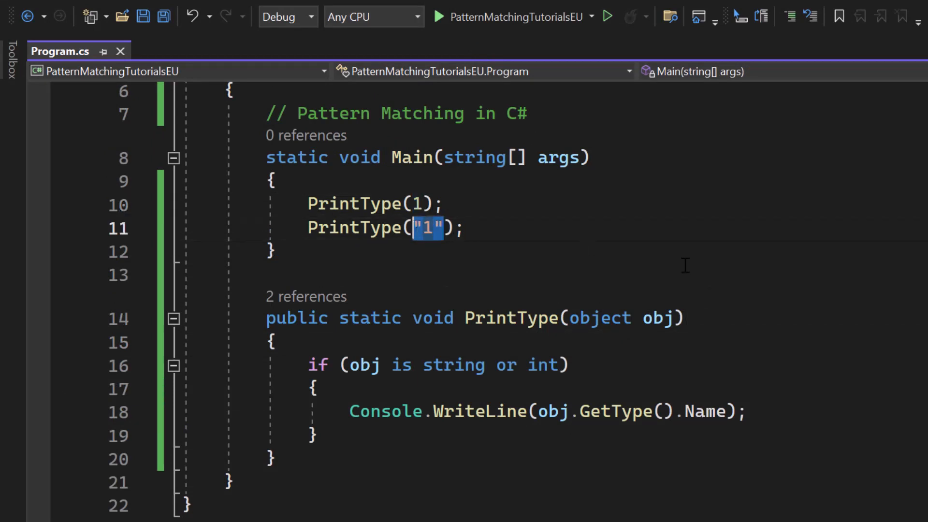
mouse_move(706, 412)
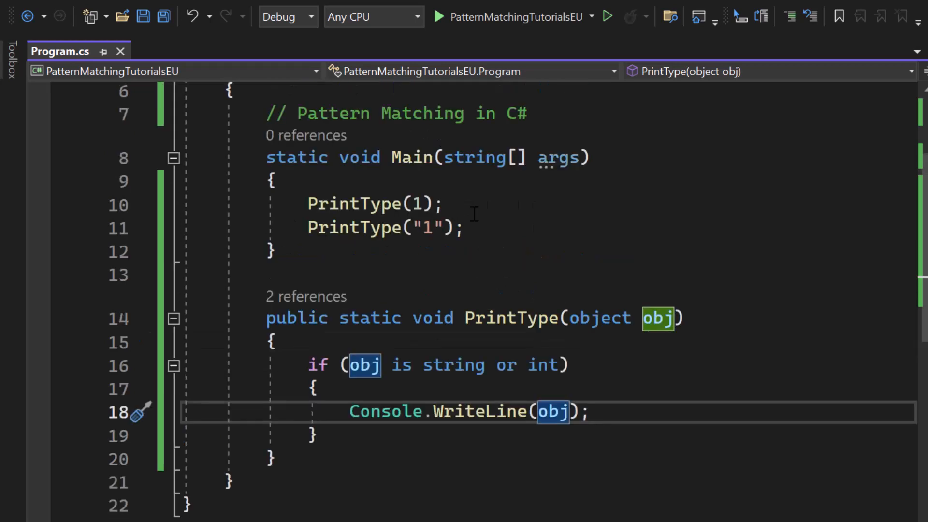
- Scroll down to PrintType now calling Console.WriteLine(obj) instead of the type name
scroll(down, 3)
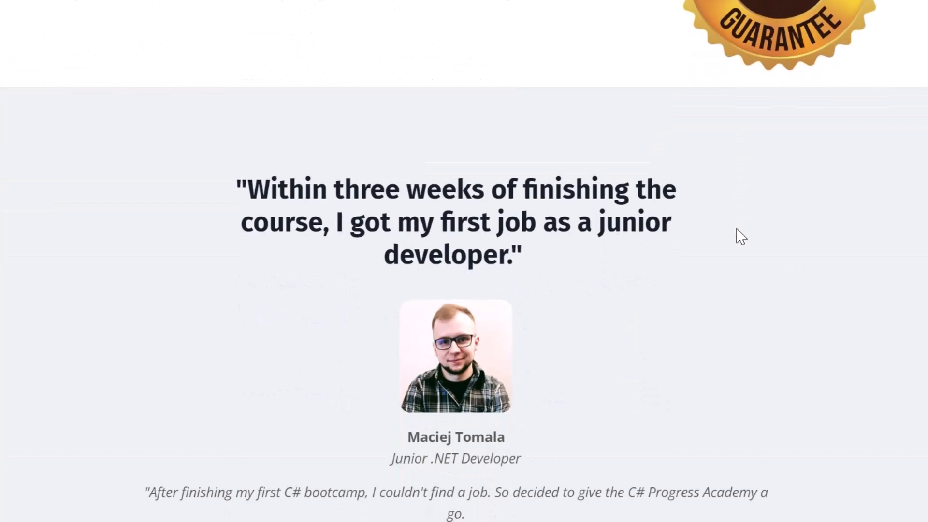
- Scroll down the C# Progress Academy course page to the testimonials section
scroll(down, 3)
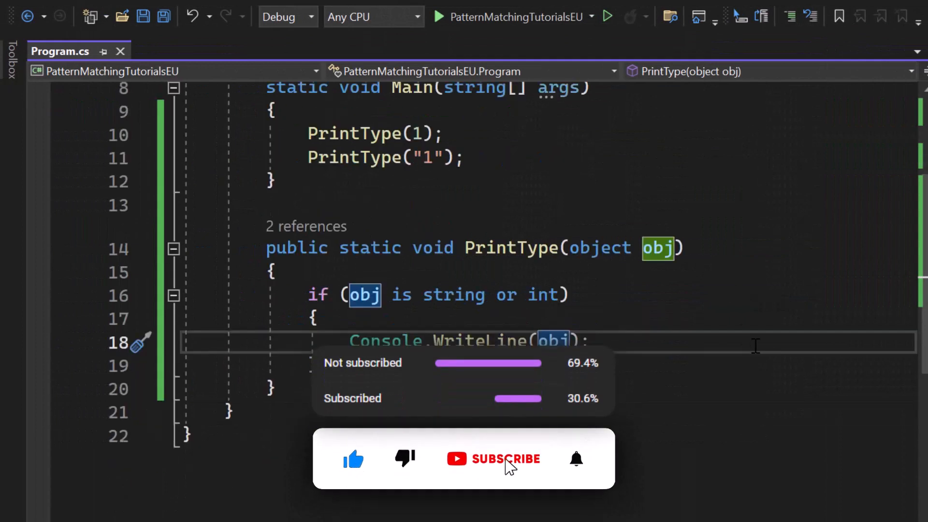
- Put in GreetPerson with Name/Age property patterns, called with new Person("Bob", 30)
click(494, 459)
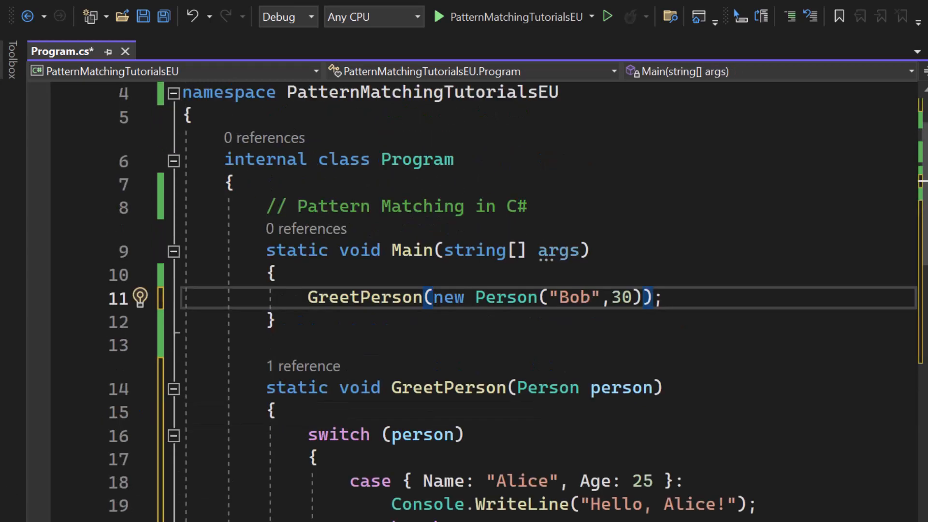
scroll(down, 3)
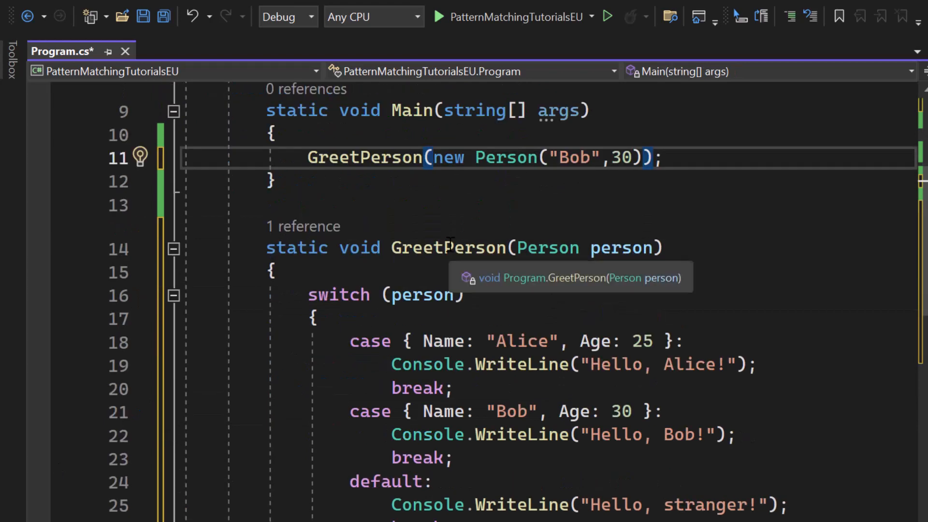
scroll(down, 3)
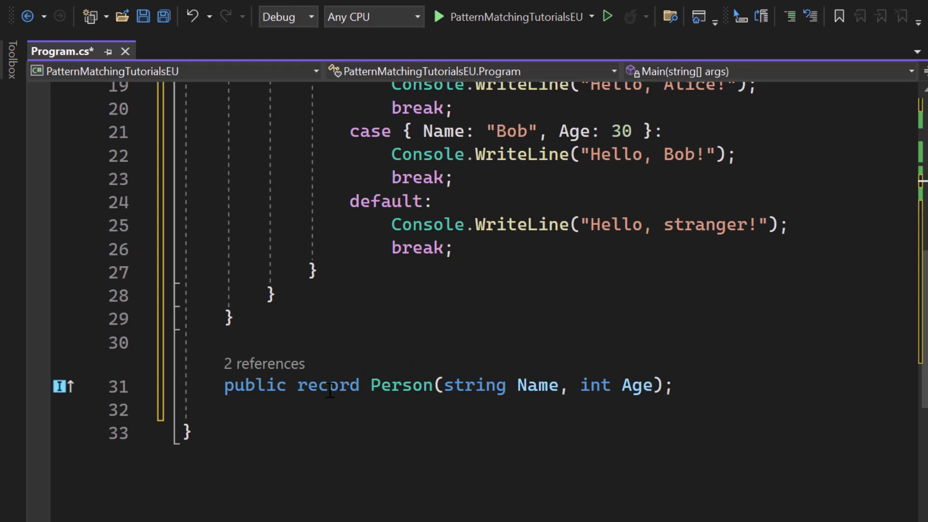
scroll(up, 3)
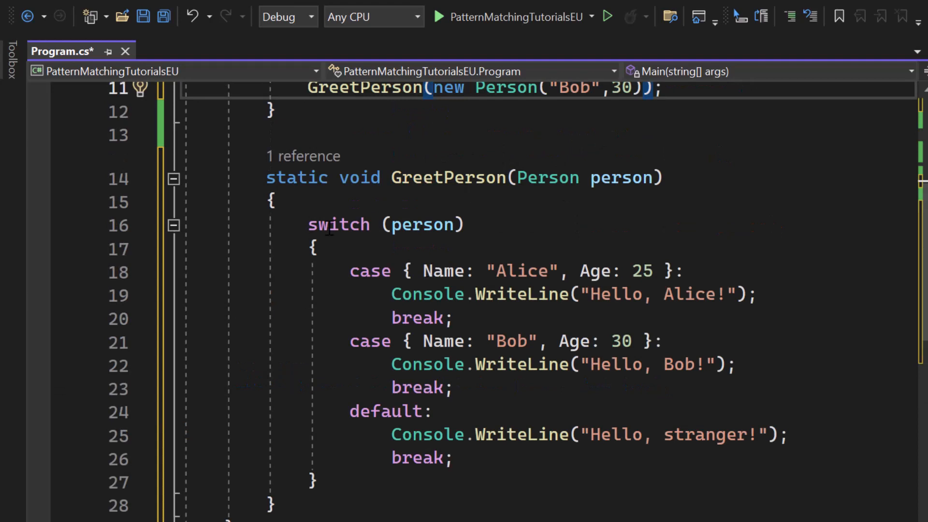
mouse_move(377, 286)
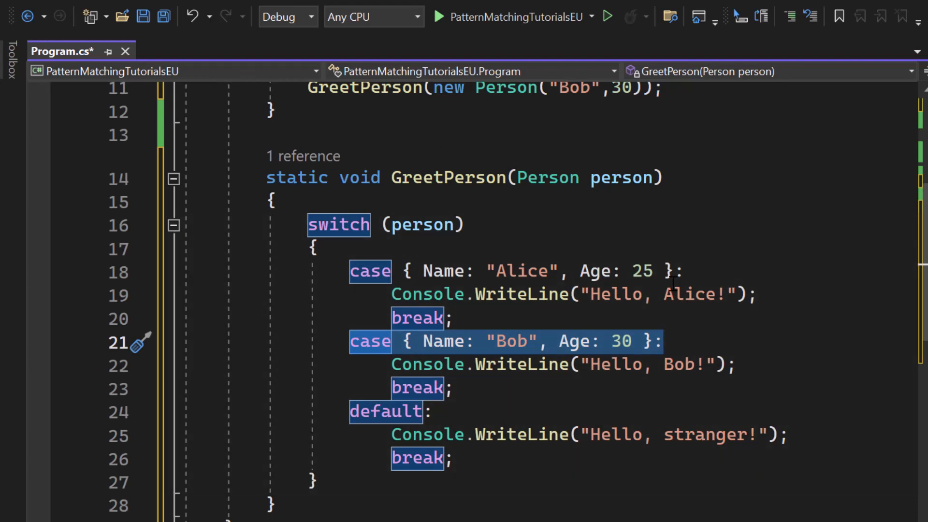
- Start the PatternMatchingTutorialsEU build, then return to the switch code
click(408, 364)
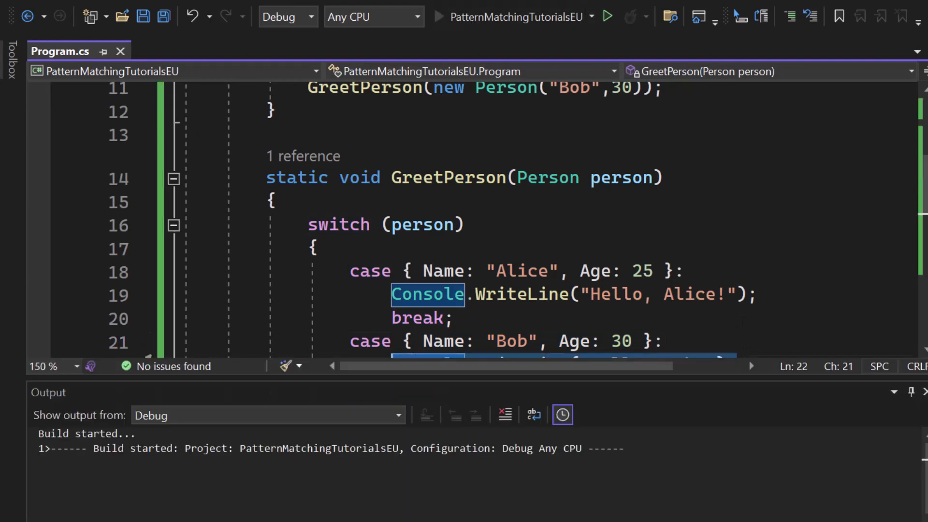
click(606, 17)
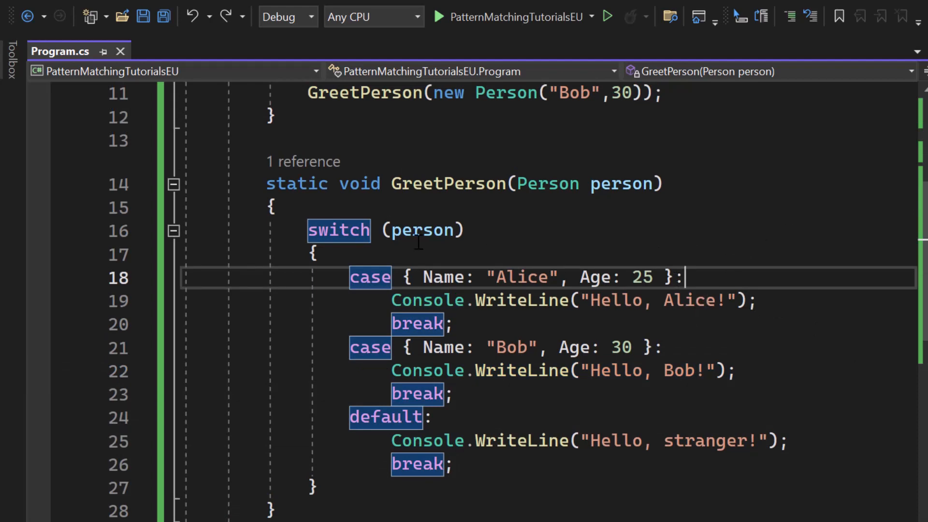
mouse_move(399, 279)
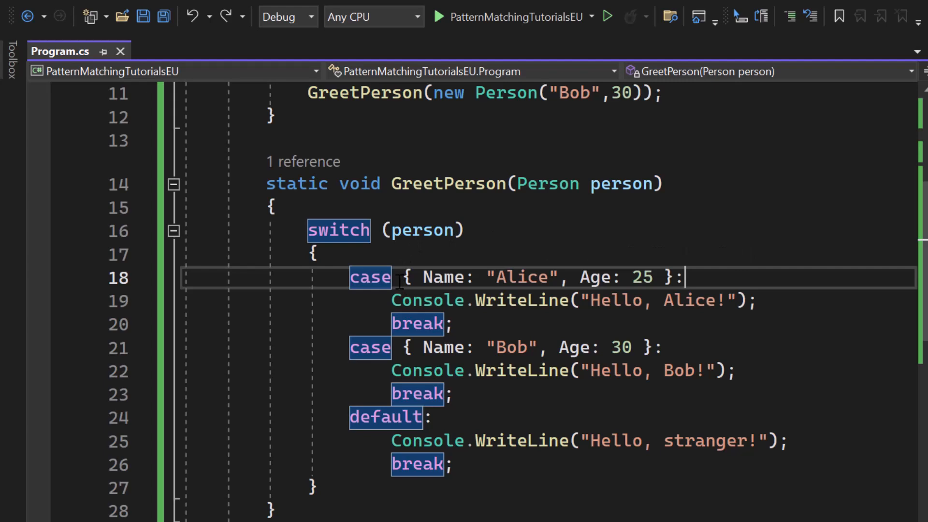
scroll(down, 3)
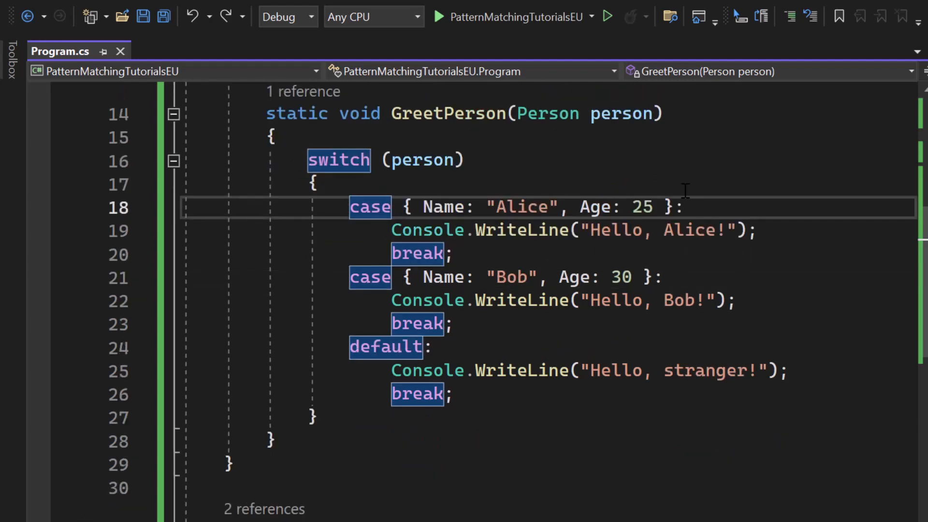
mouse_move(582, 198)
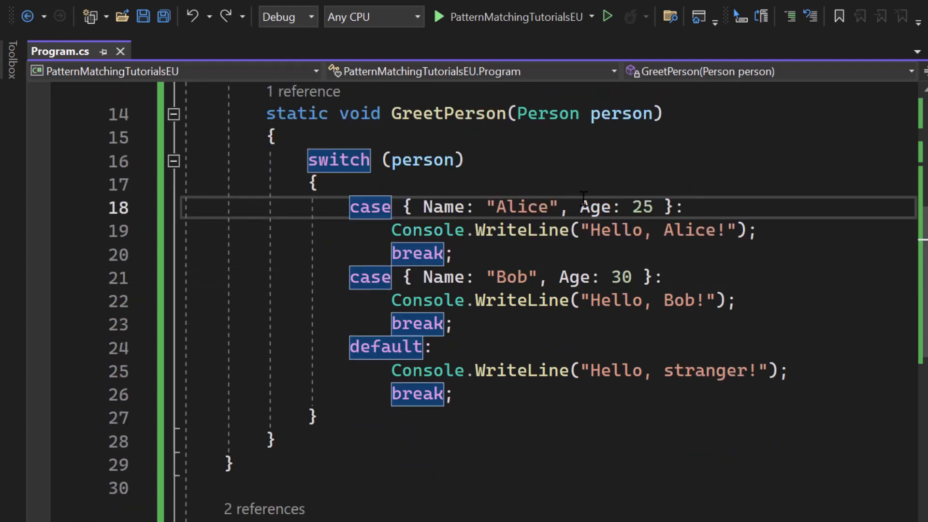
mouse_move(509, 277)
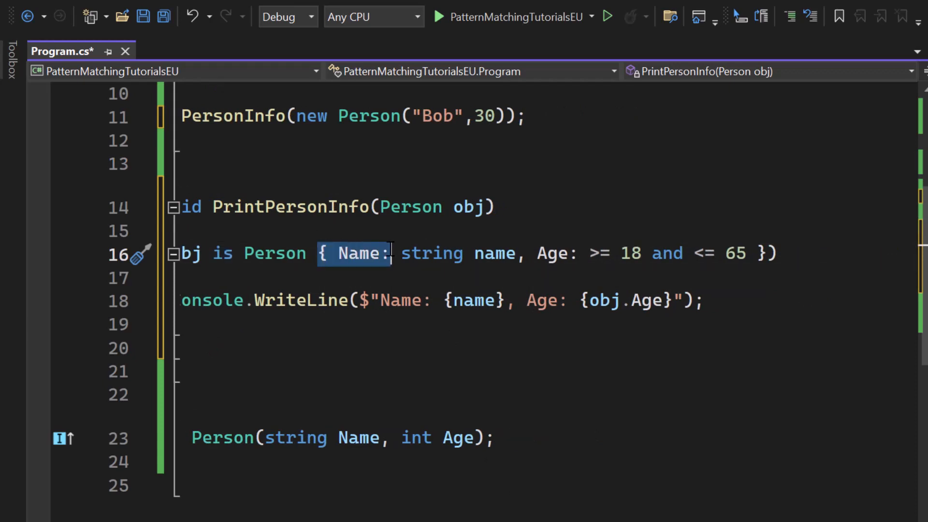
- Select the Name part of the 'obj is Person { Name: string name, Age: >= 18 and <= 65 }' pattern
drag(390, 253, 517, 253)
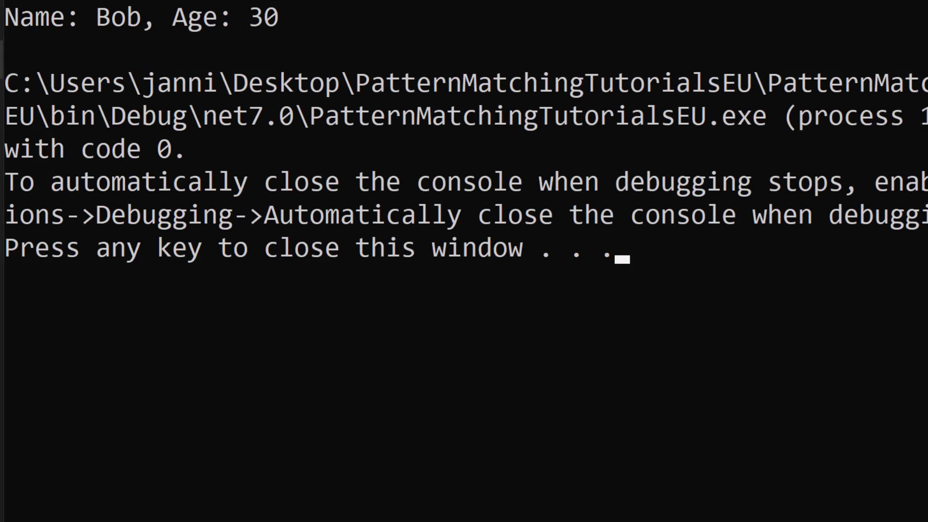
- Close the console window after it prints Name: Bob, Age: 30
key(enter)
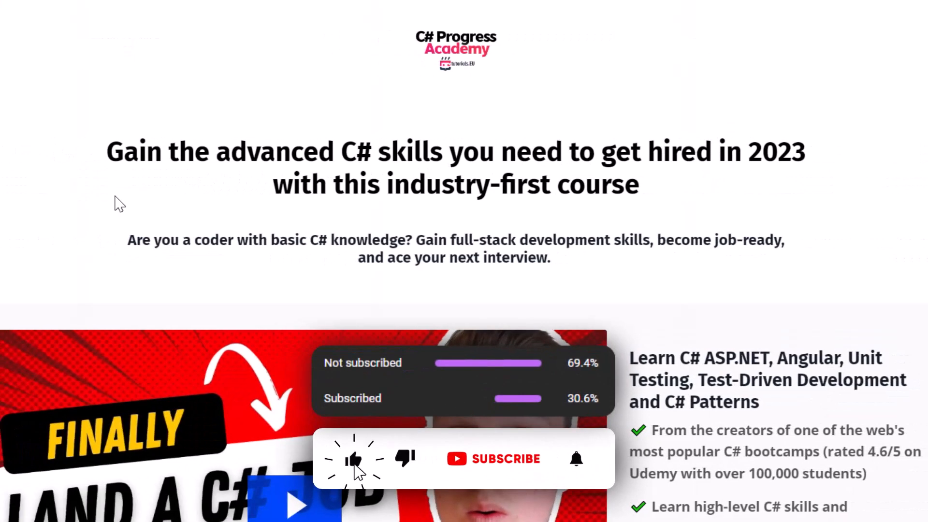
- Bring up the C# Progress Academy landing page in the browser
click(504, 459)
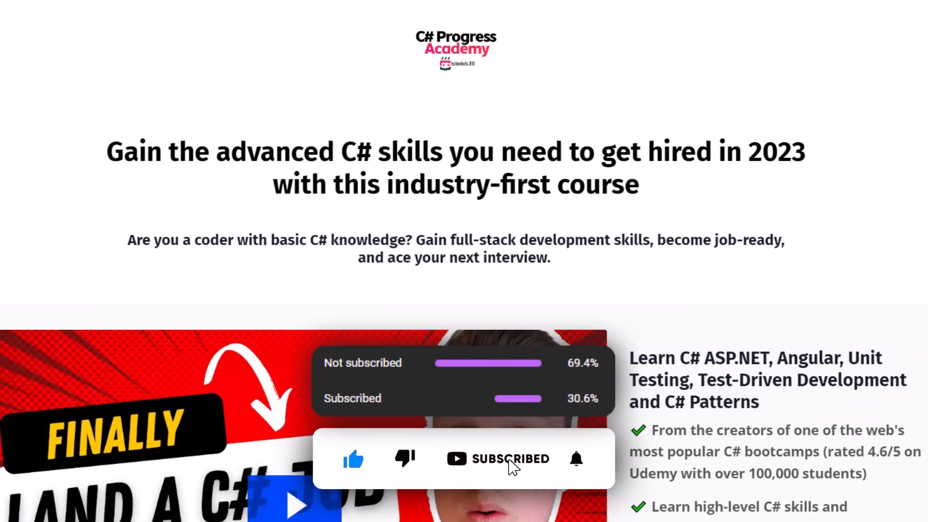
click(576, 459)
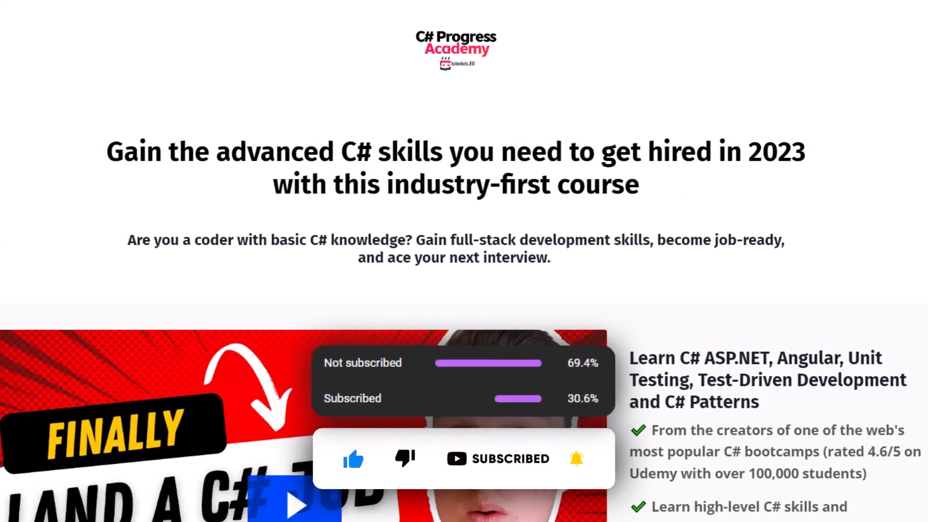